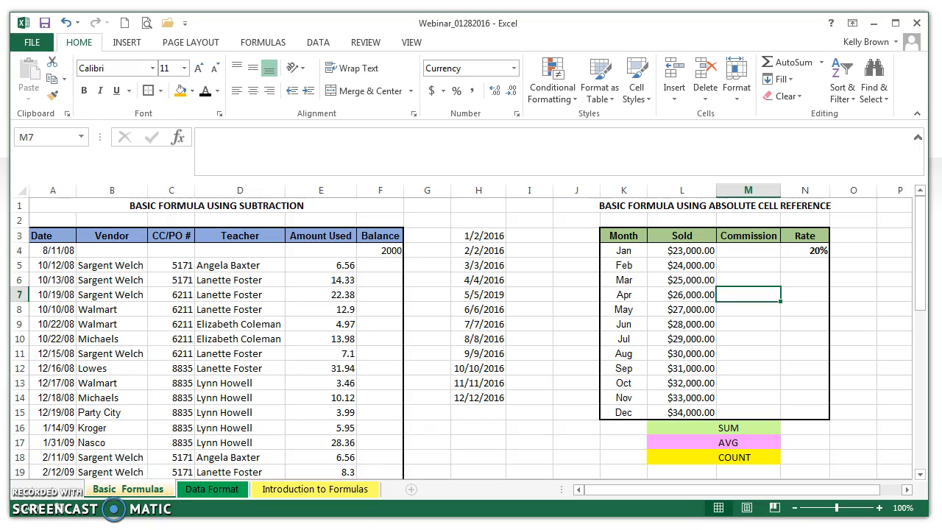
mouse_move(603, 393)
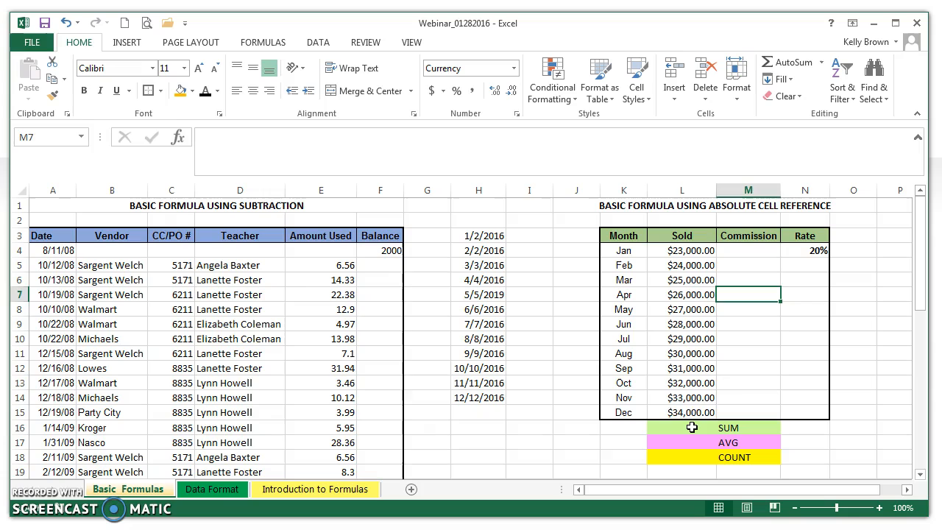
Sum L4:L15 with AutoSum so the SUM cell shows $342,000.00.
left_click(681, 427)
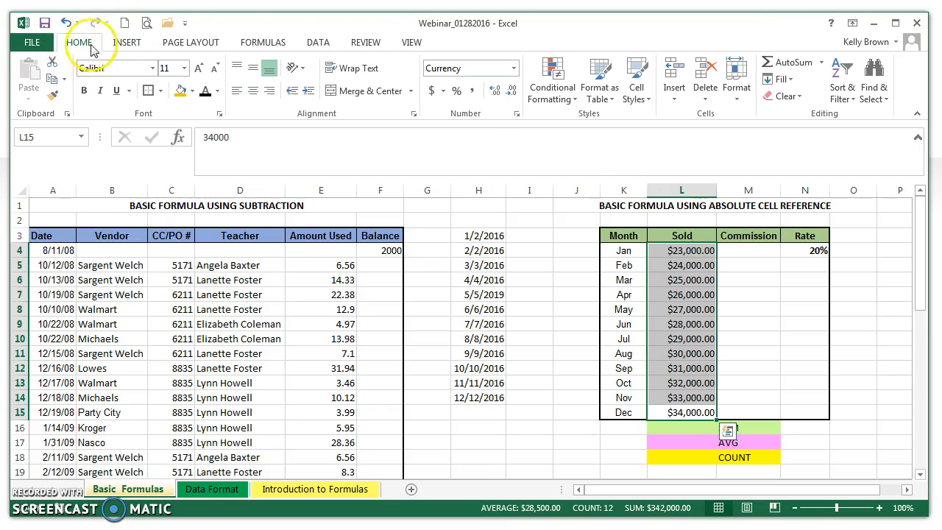
mouse_move(783, 80)
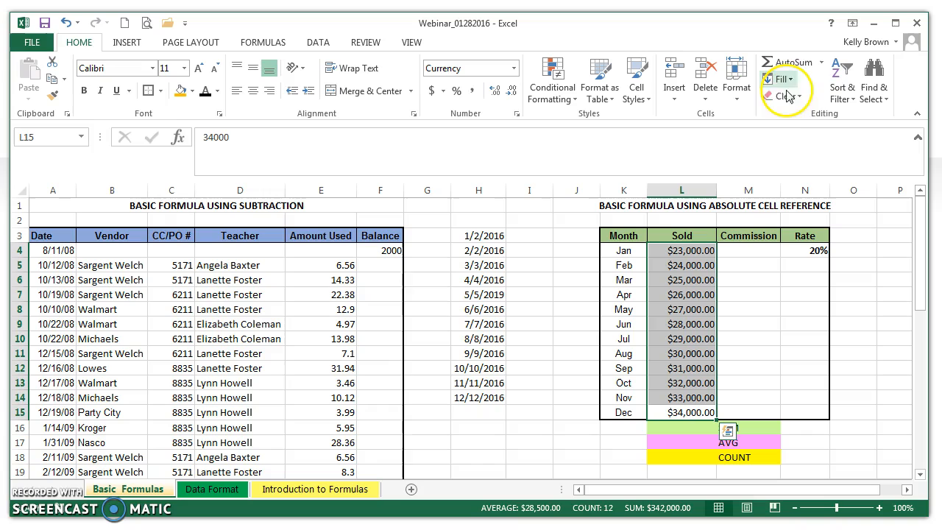
left_click(784, 62)
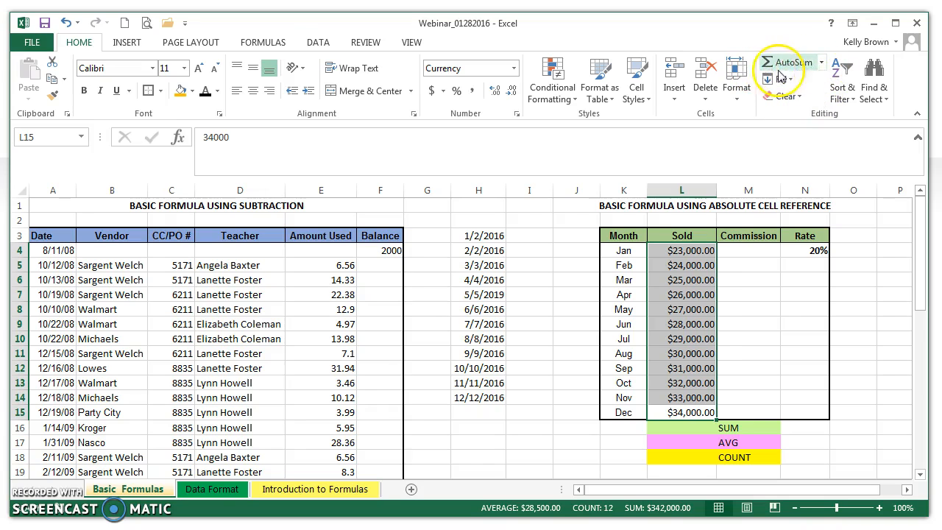
left_click(782, 62)
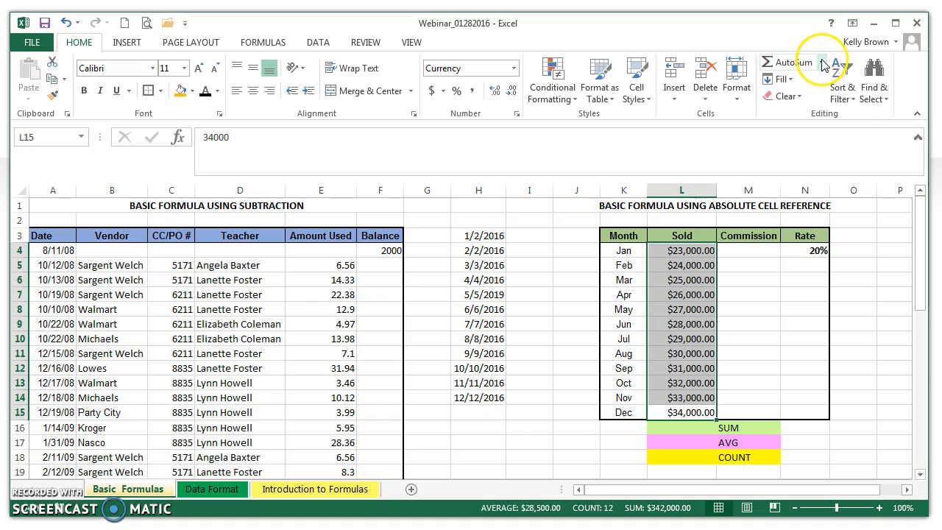
left_click(842, 62)
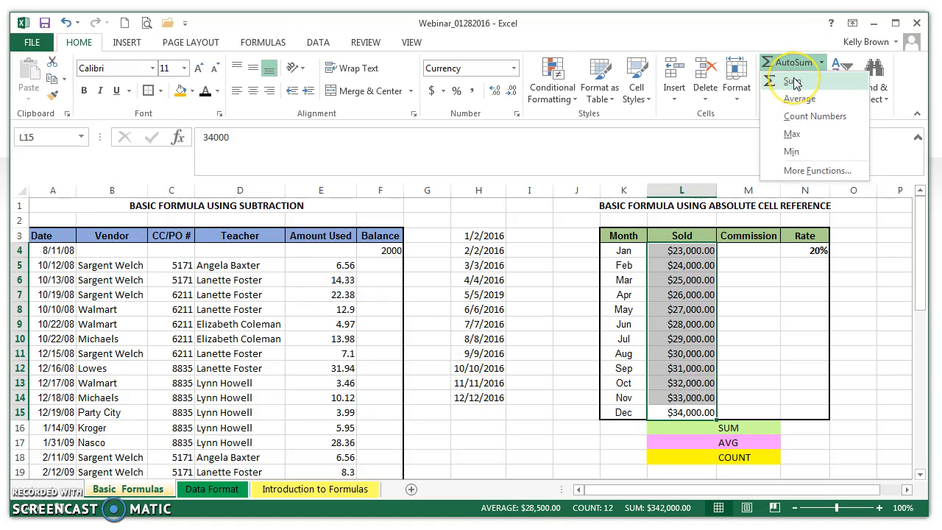
left_click(794, 81)
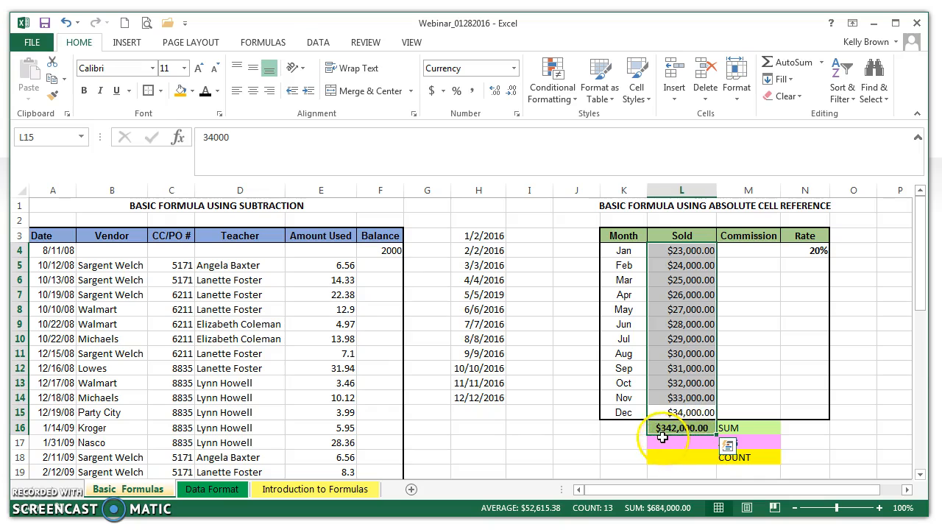
mouse_move(665, 440)
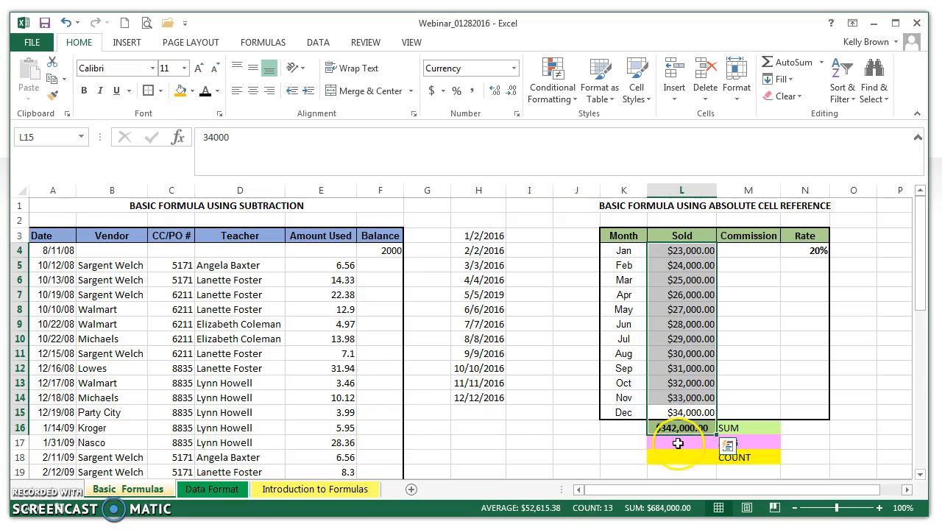
Average L4:L15 with AutoSum so the AVG cell shows $28,500.00.
left_click(680, 441)
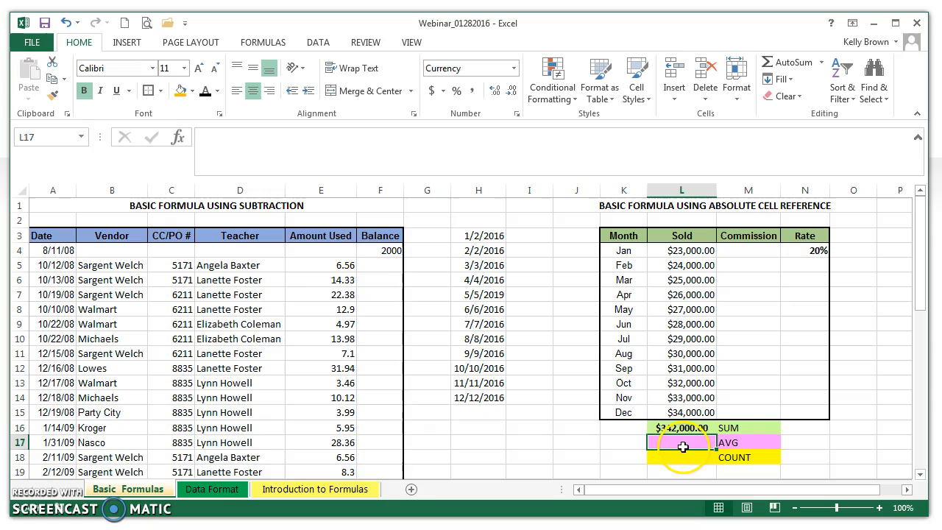
mouse_move(701, 453)
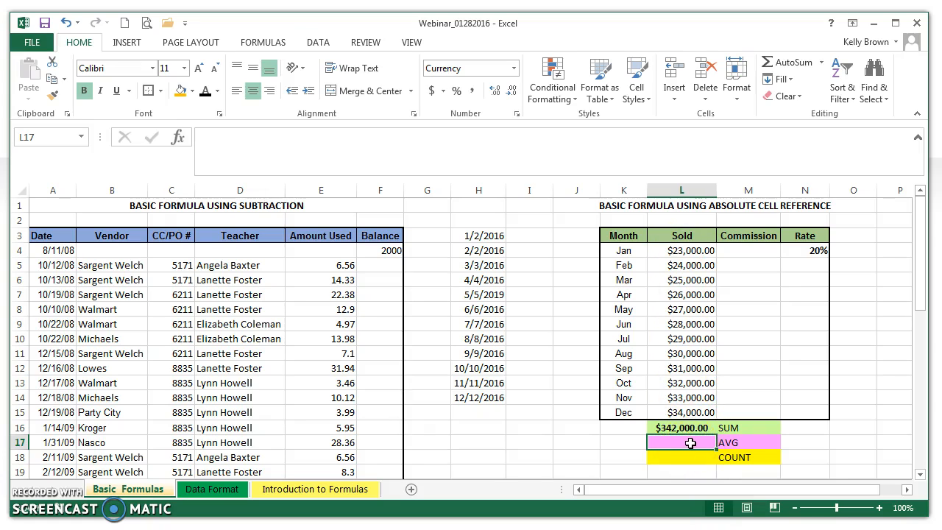
left_click(679, 412)
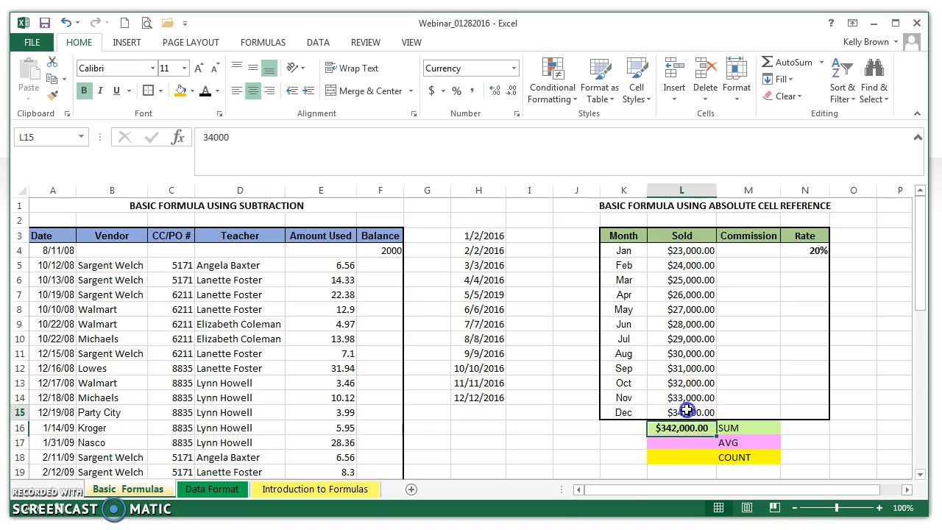
left_click_drag(679, 250, 680, 412)
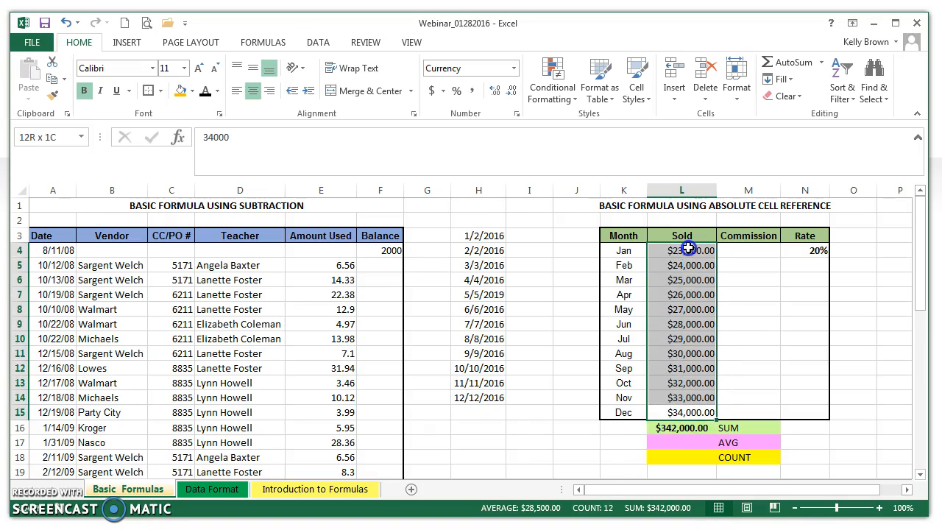
left_click(787, 62)
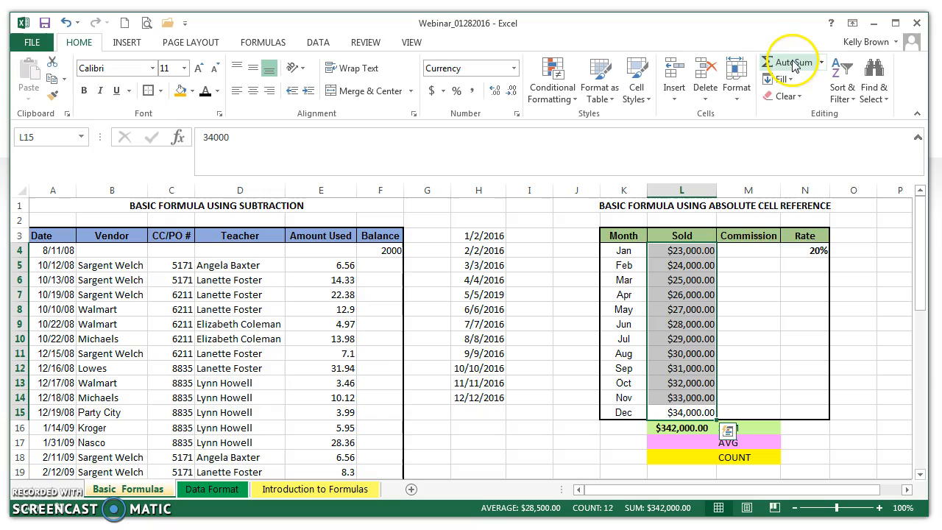
mouse_move(791, 62)
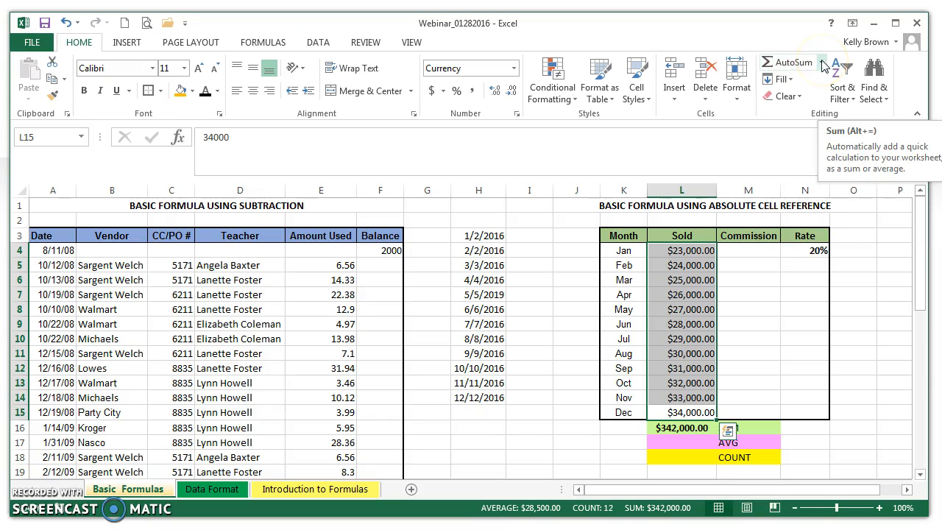
left_click(845, 67)
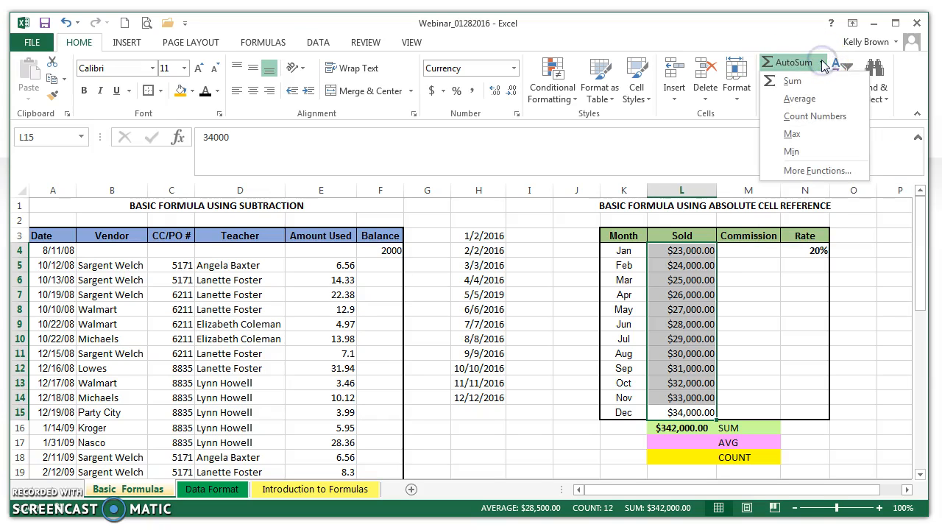
mouse_move(799, 97)
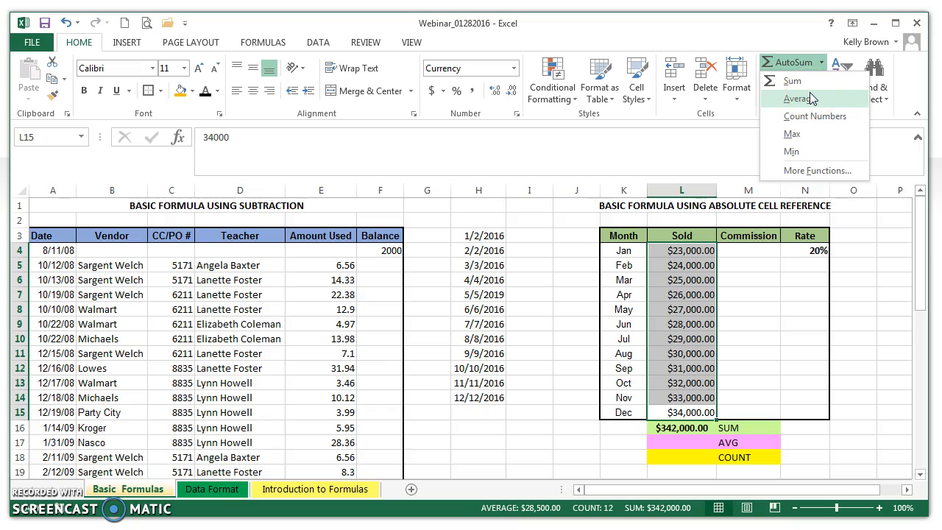
left_click(800, 97)
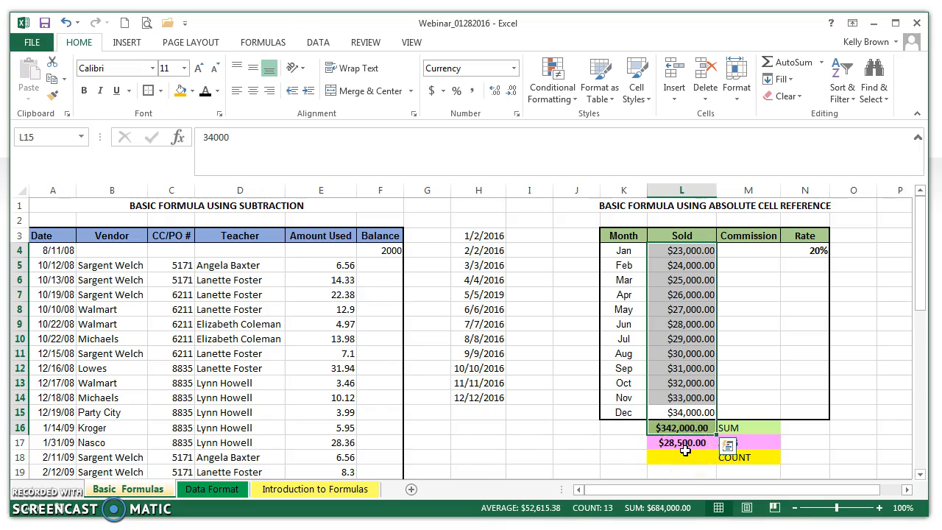
mouse_move(762, 449)
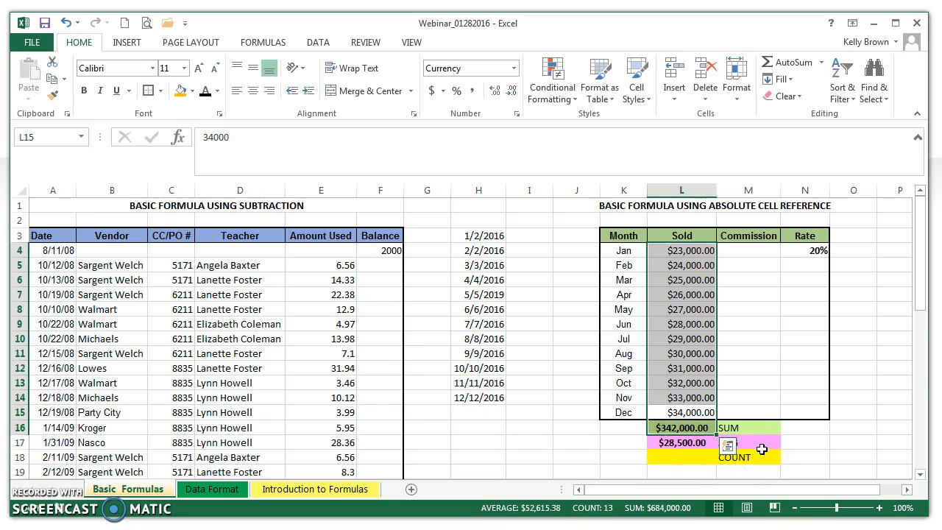
mouse_move(679, 459)
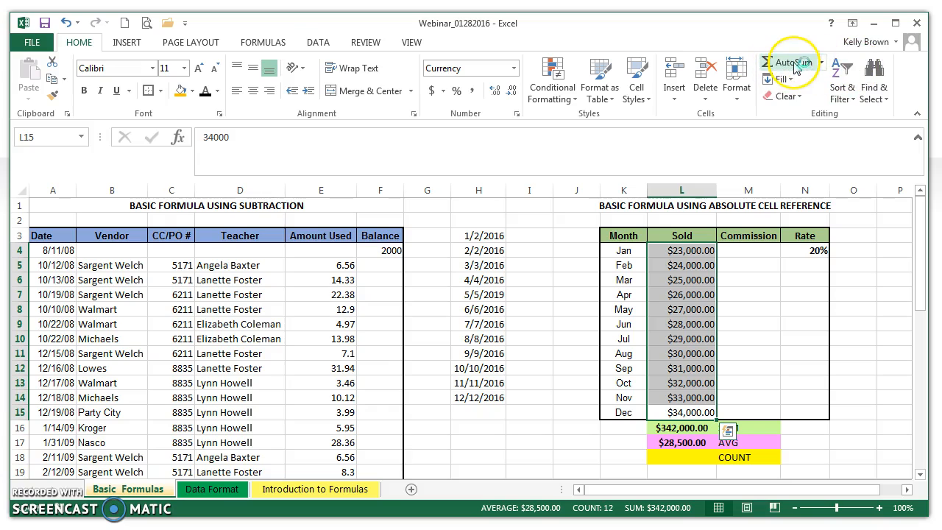
Apply Count Numbers to L4:L15 so the COUNT cell shows 12.
left_click(846, 65)
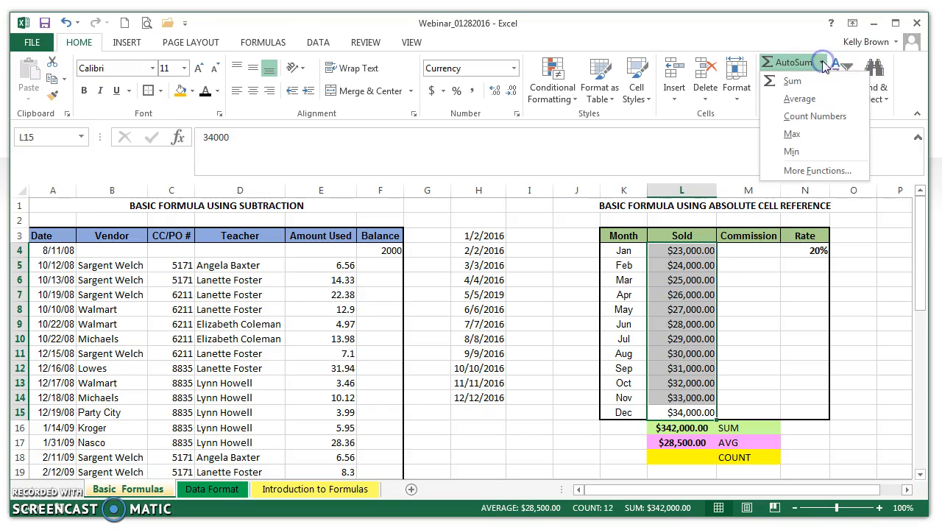
mouse_move(815, 117)
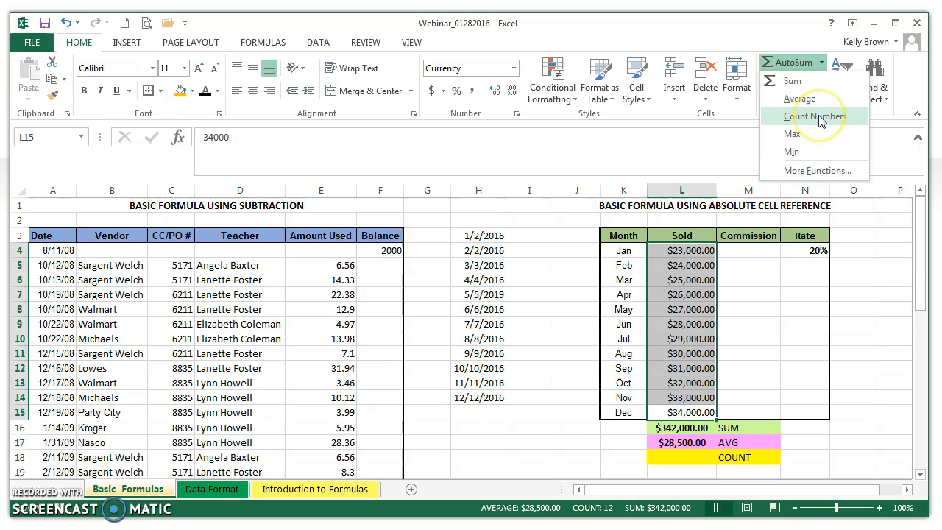
left_click(813, 114)
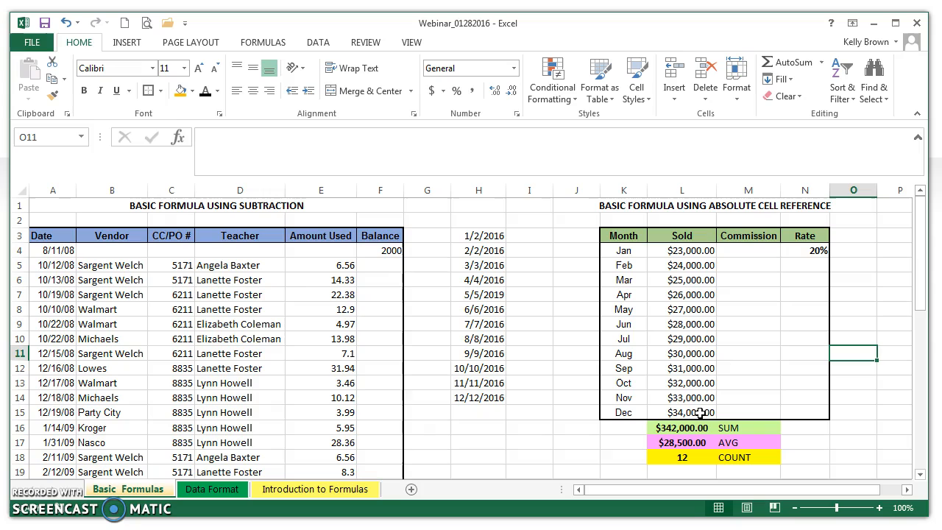
left_click_drag(681, 324, 681, 412)
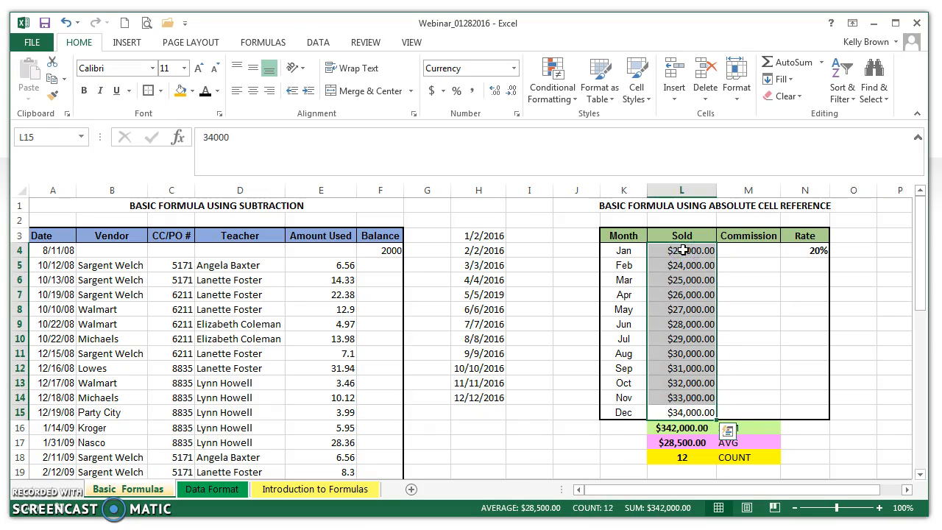
mouse_move(688, 257)
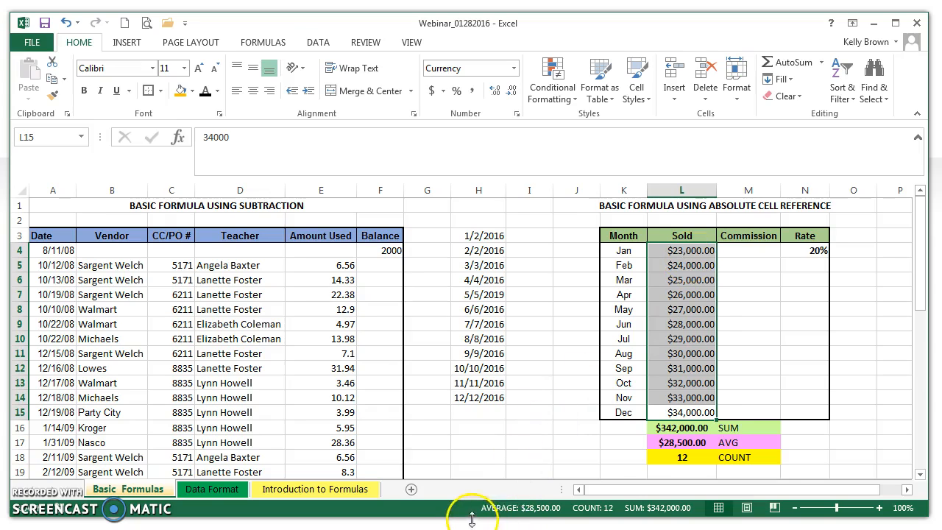
mouse_move(556, 512)
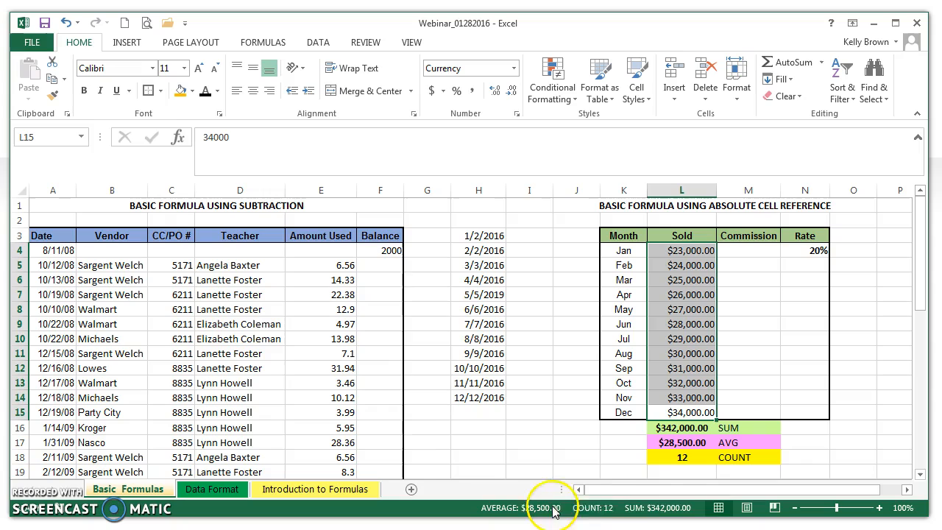
mouse_move(485, 518)
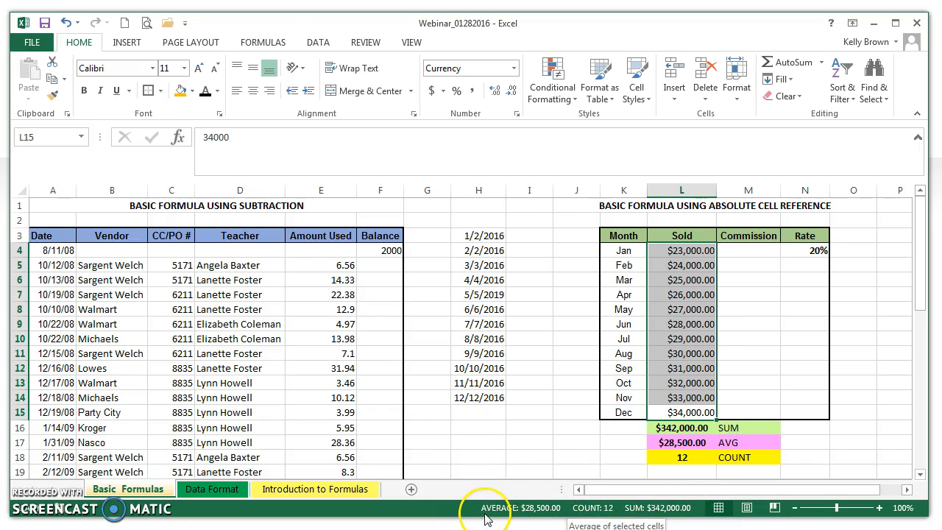
mouse_move(581, 521)
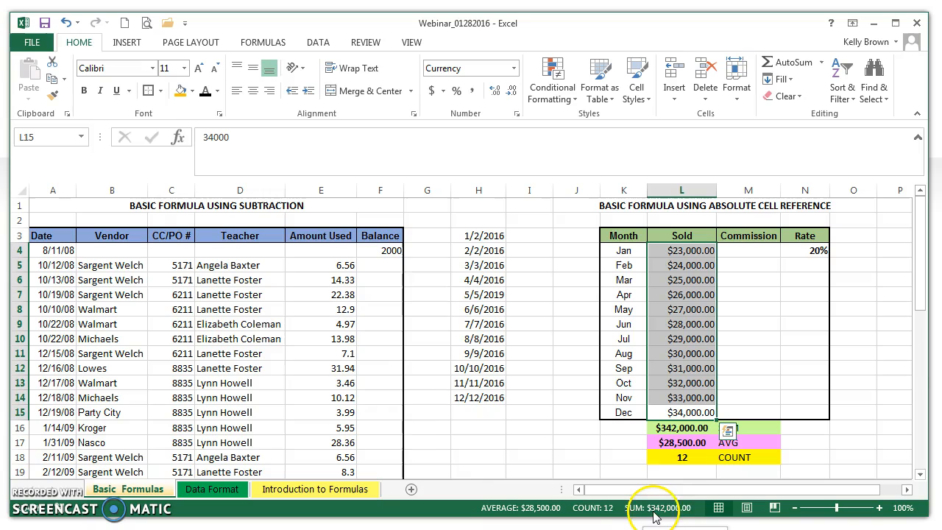
mouse_move(652, 438)
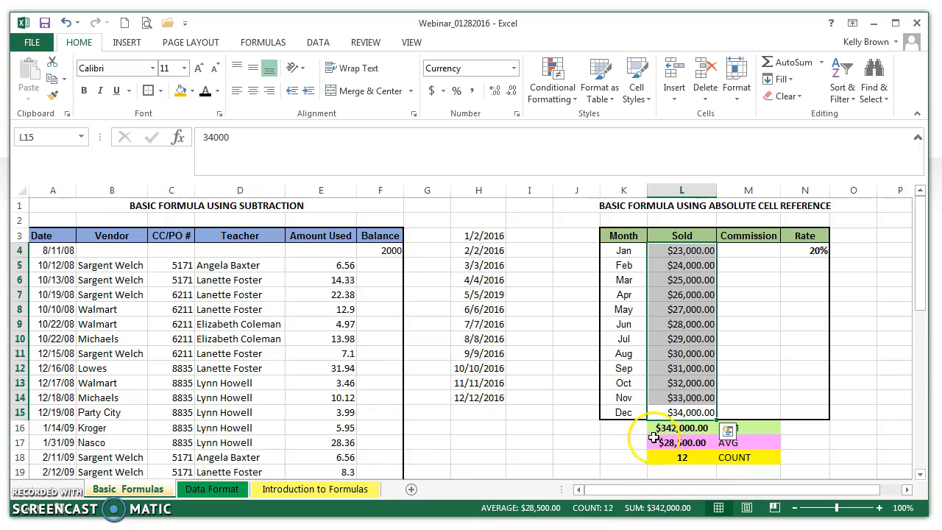